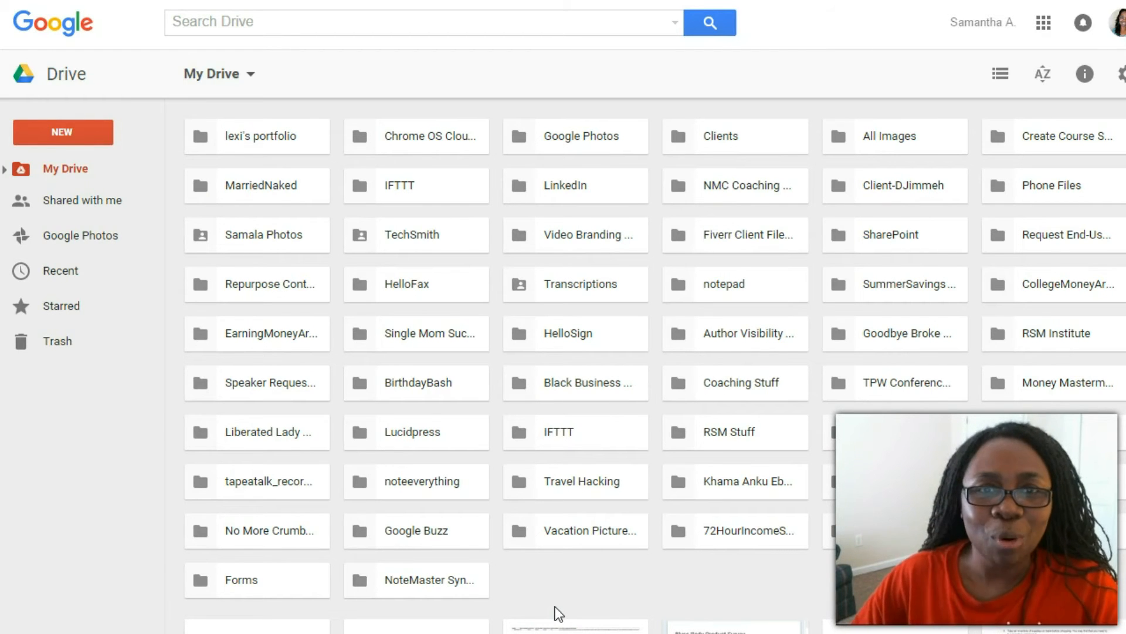
Create a new blank Google Docs document from the Drive NEW menu.
{"action": "left_click", "coordinate": [62, 133]}
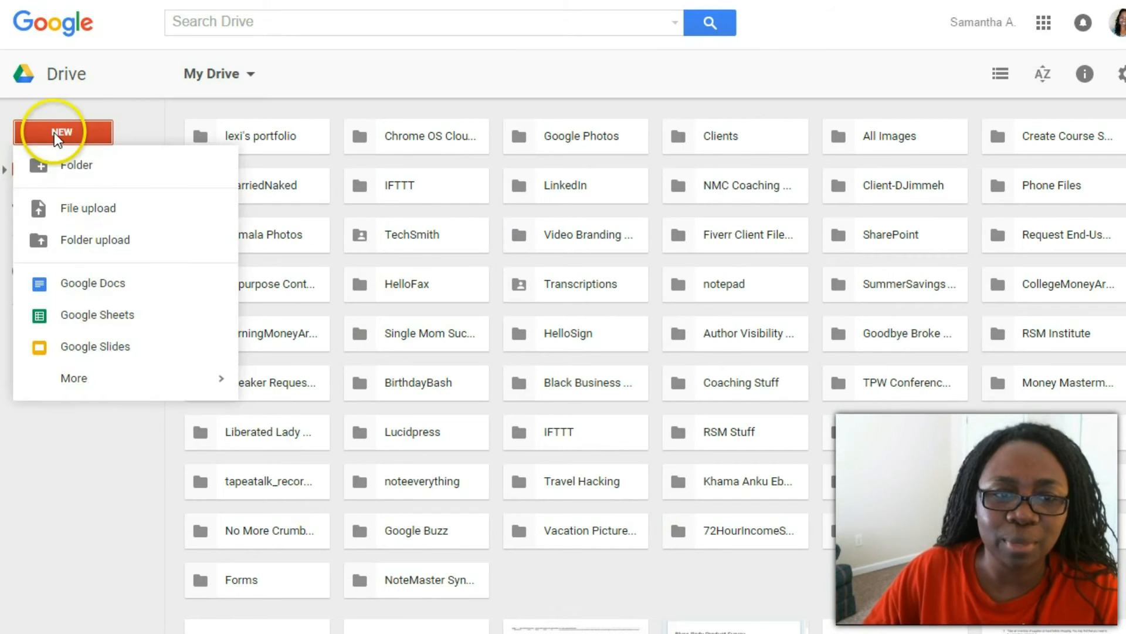
{"action": "mouse_move", "coordinate": [92, 282]}
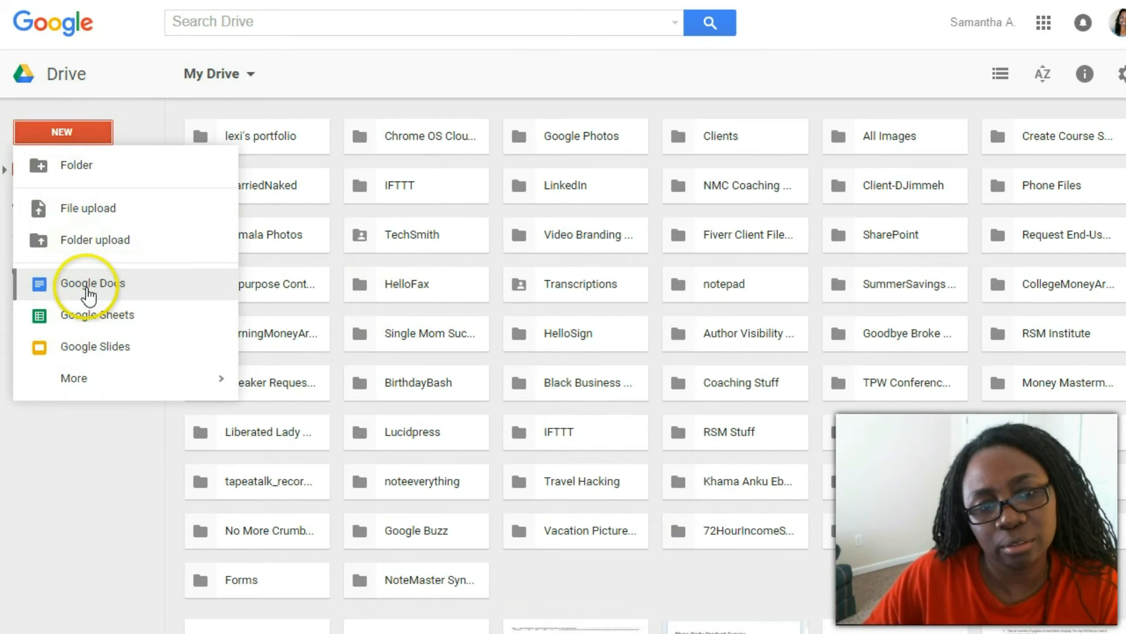
{"action": "left_click", "coordinate": [92, 283]}
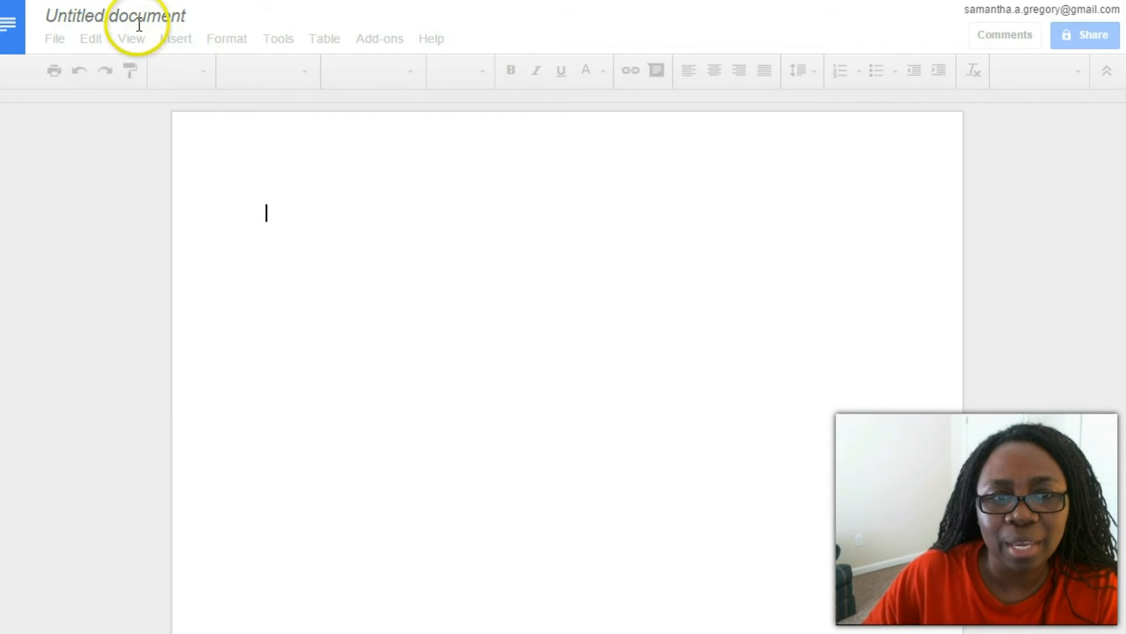
Rename the untitled document to 'Saving Superwoman'.
{"action": "left_click", "coordinate": [115, 16]}
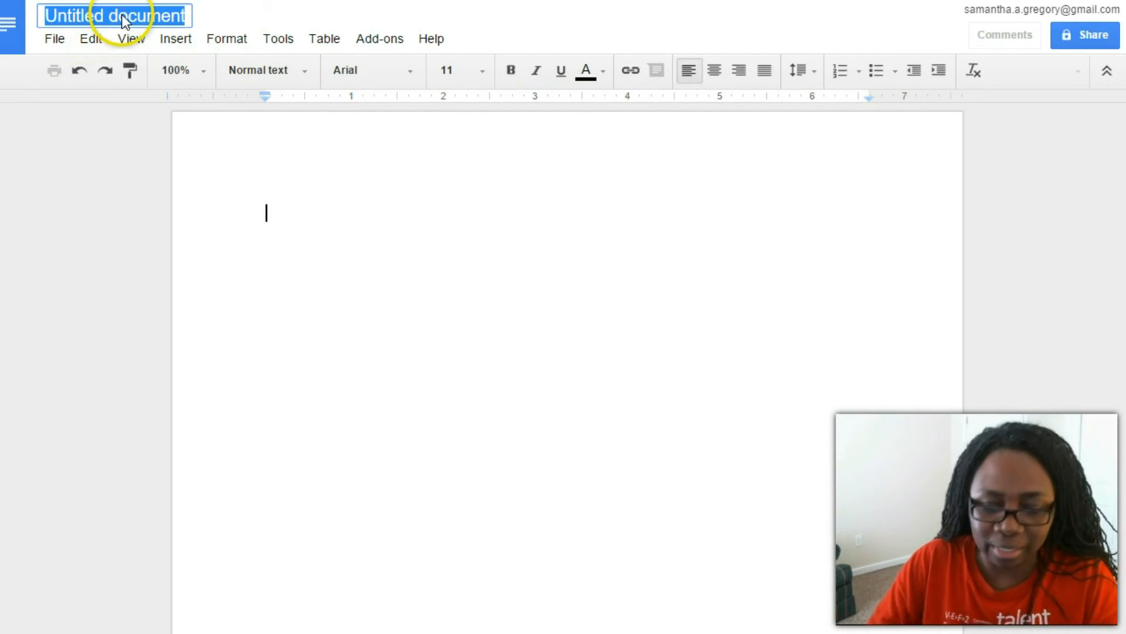
{"action": "type", "text": "Saving Superwoman"}
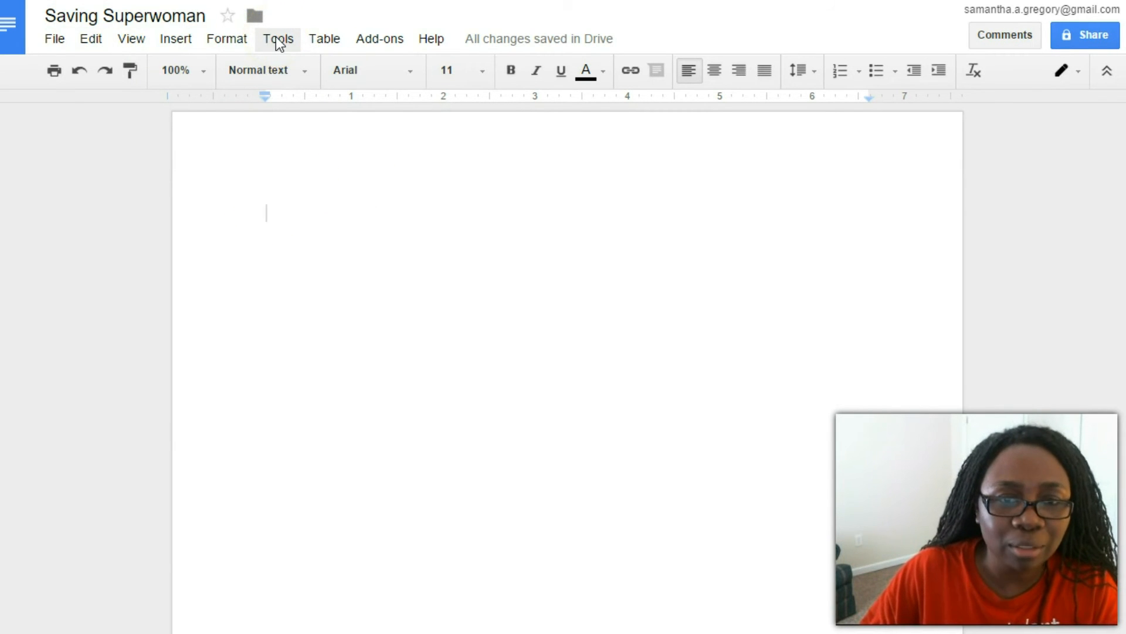
Switch on Voice typing from the Tools menu.
{"action": "left_click", "coordinate": [277, 39]}
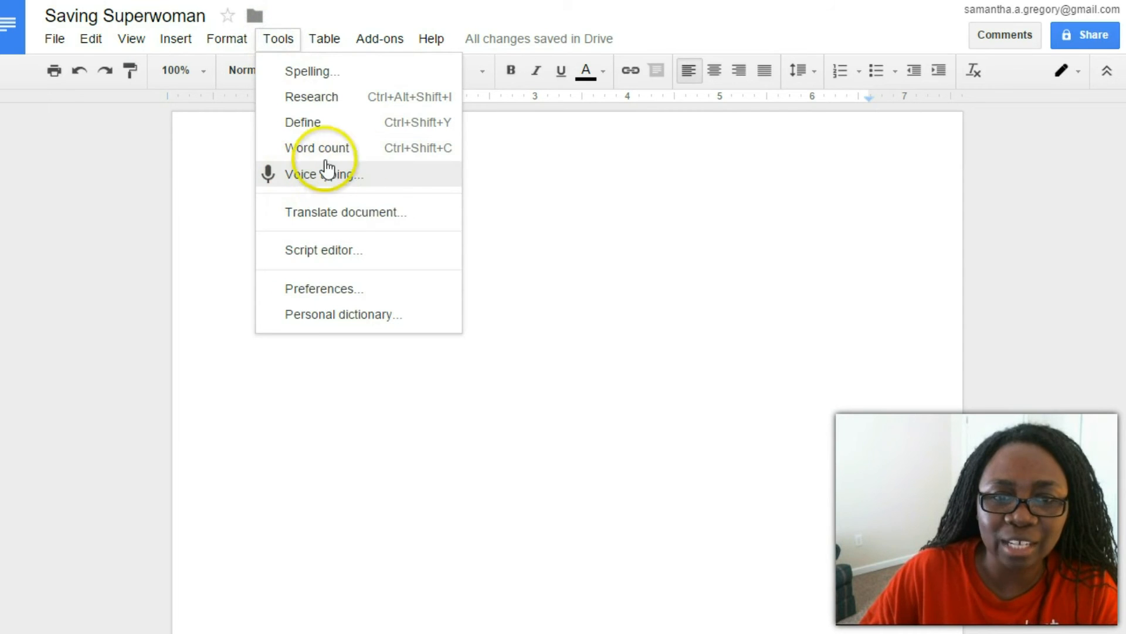
{"action": "left_click", "coordinate": [324, 173]}
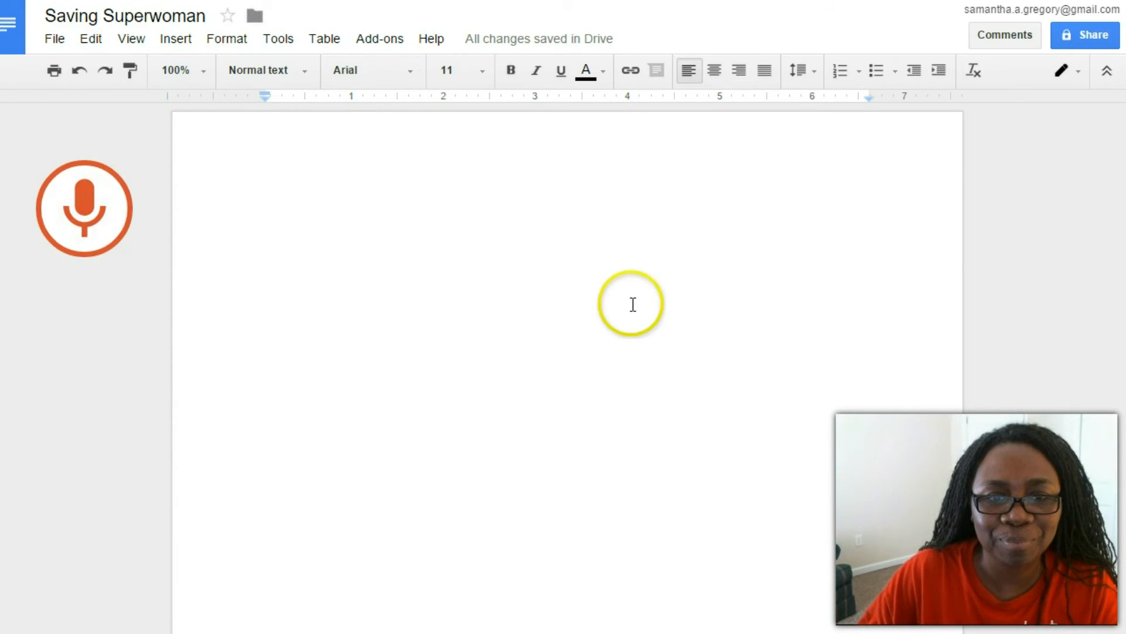
Dictate the opening paragraph: Samantha's new document about dictating information for your business.
{"action": "left_click", "coordinate": [84, 209]}
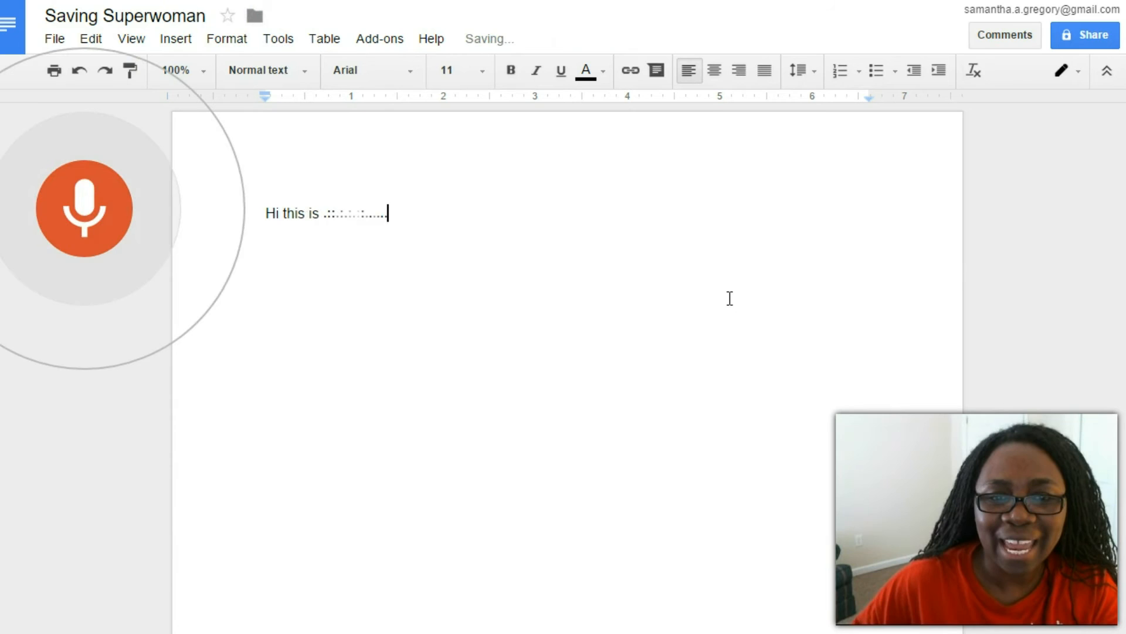
{"action": "type", "text": "Samantha and this is my new dictated document and Google Documents I'm so"}
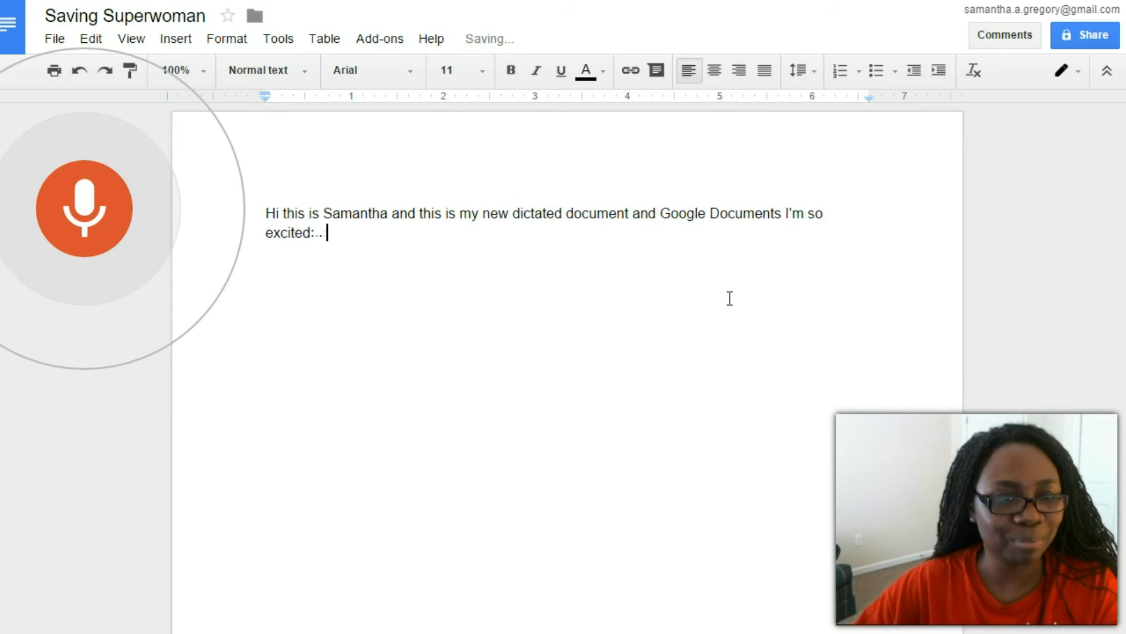
{"action": "type", "text": "about it."}
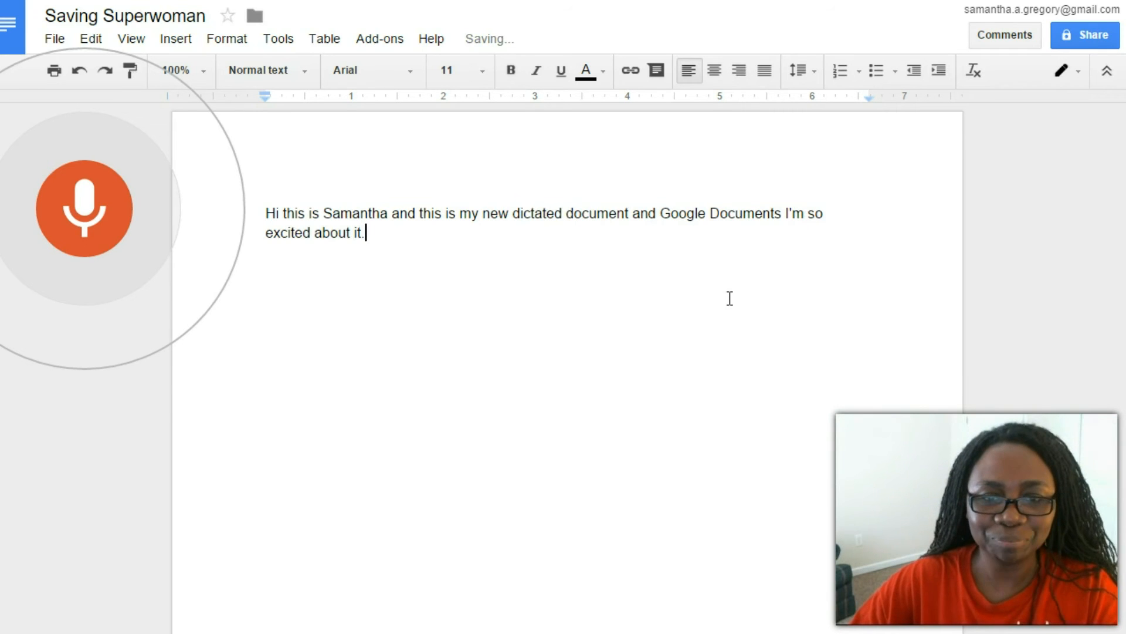
{"action": "type", "text": "So:. :.:."}
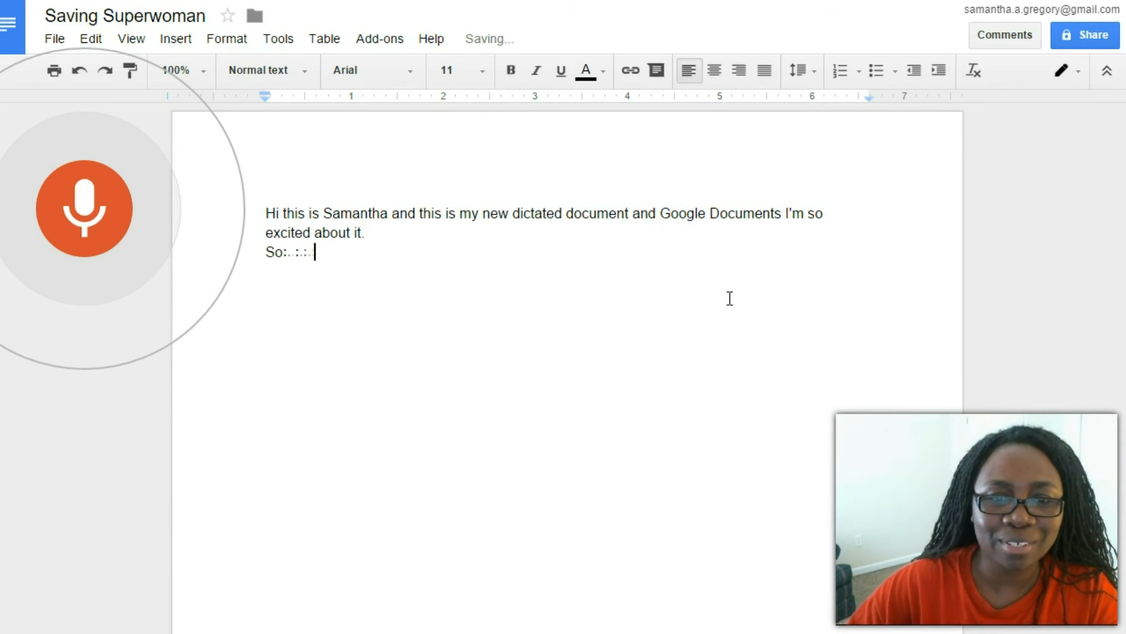
{"action": "type", "text": "this is what we're going to talk about now"}
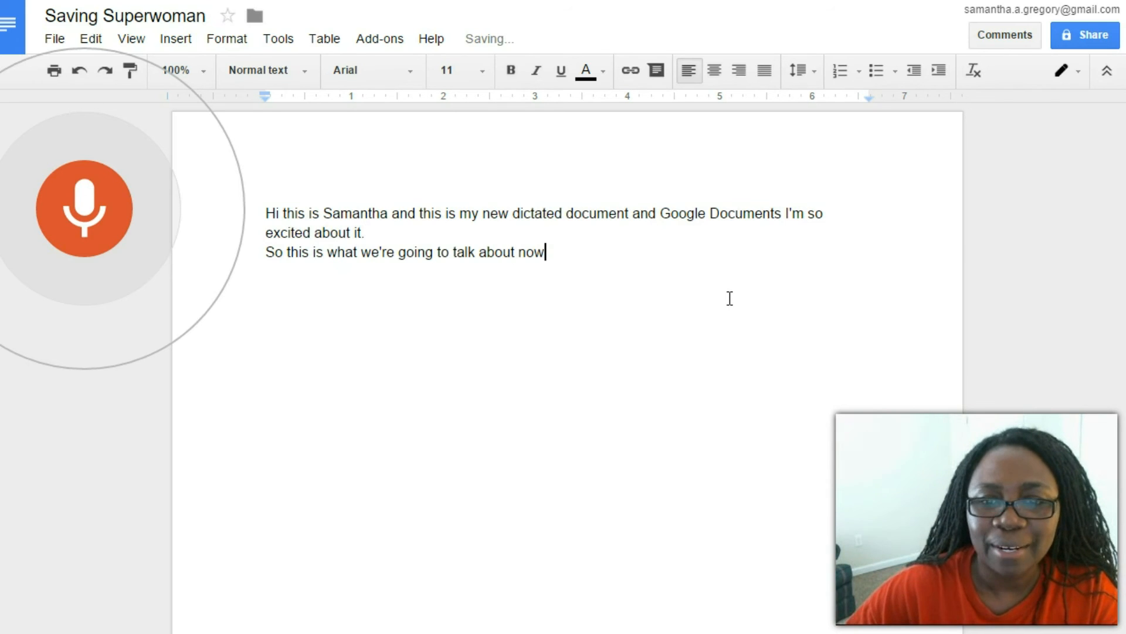
{"action": "type", "text": "how to write or dictate a new piece of information for your business."}
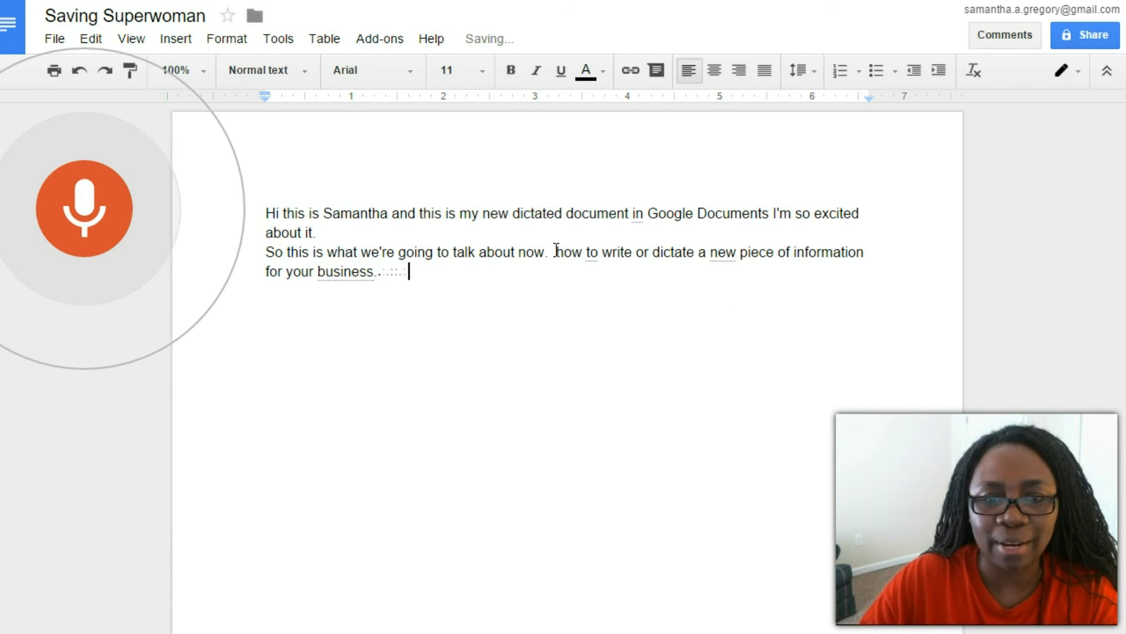
Dictate a new paragraph comparing these features to Dragon NaturallySpeaking or other dictation programs.
{"action": "key", "text": "enter"}
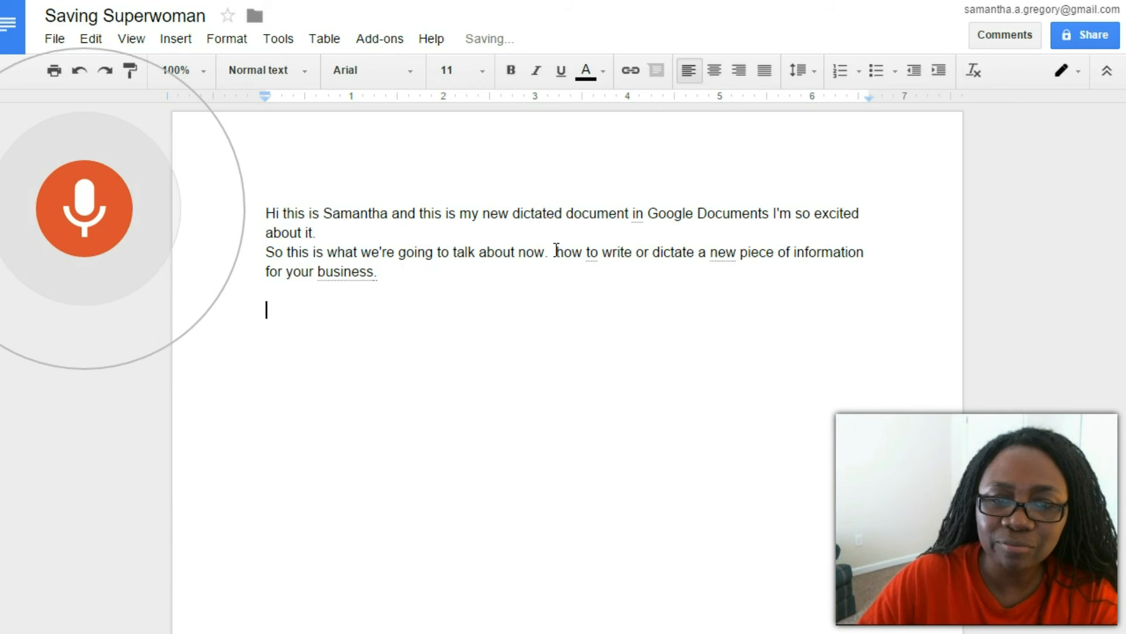
{"action": "type", "text": "Some of these features are exactly the same as if you were talking to Dragon"}
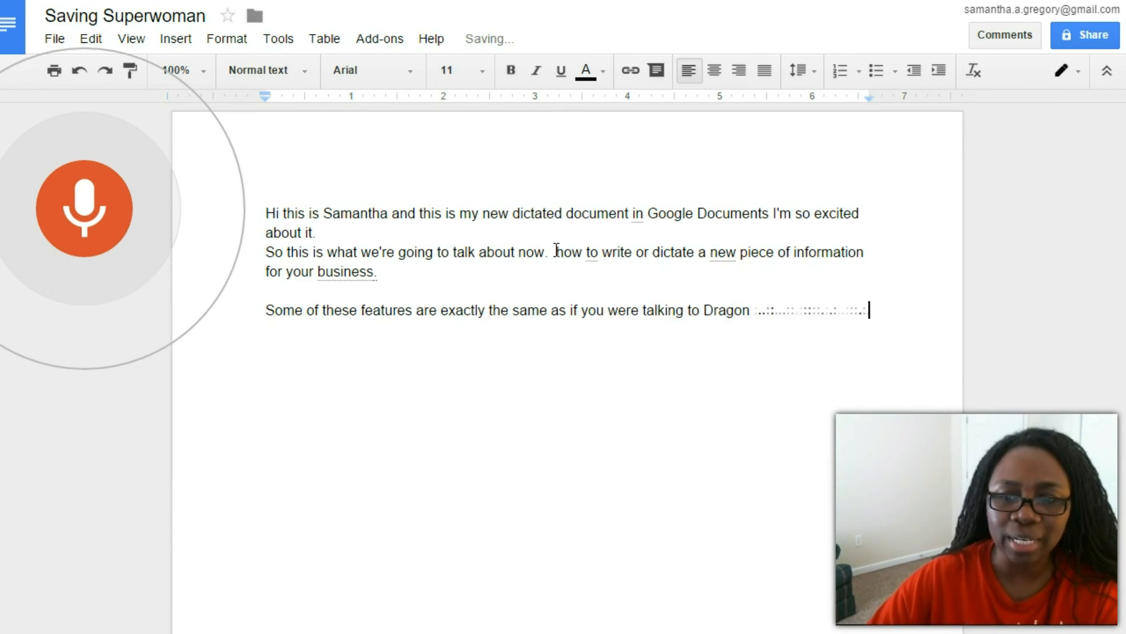
{"action": "type", "text": "NaturallySpeaking or any other dictation:"}
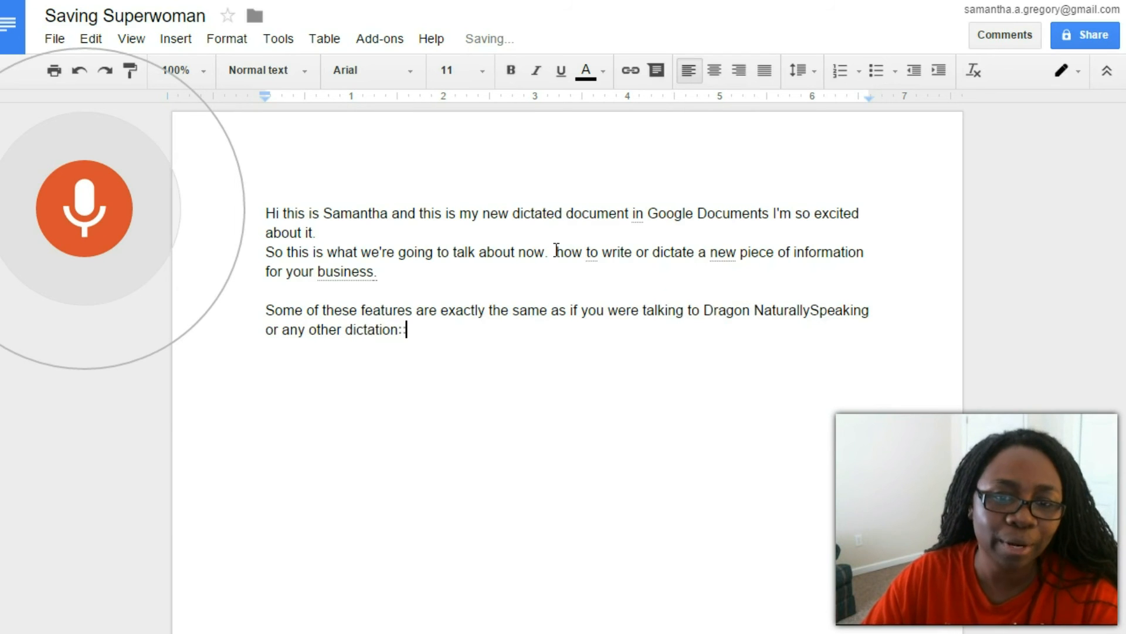
{"action": "type", "text": "project/program"}
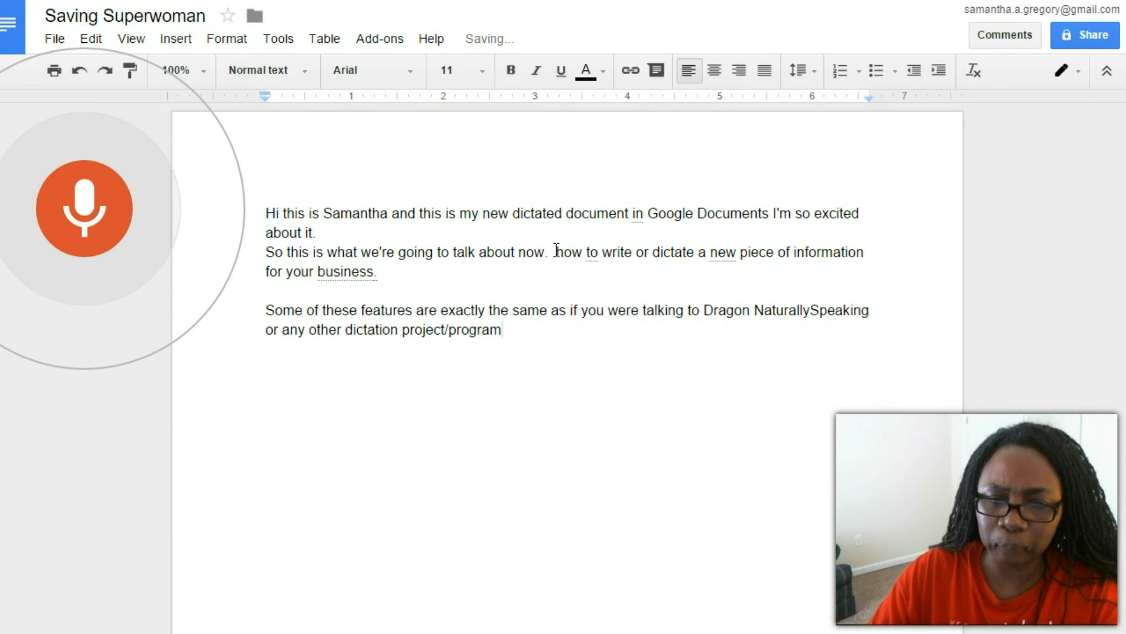
{"action": "type", "text": "."}
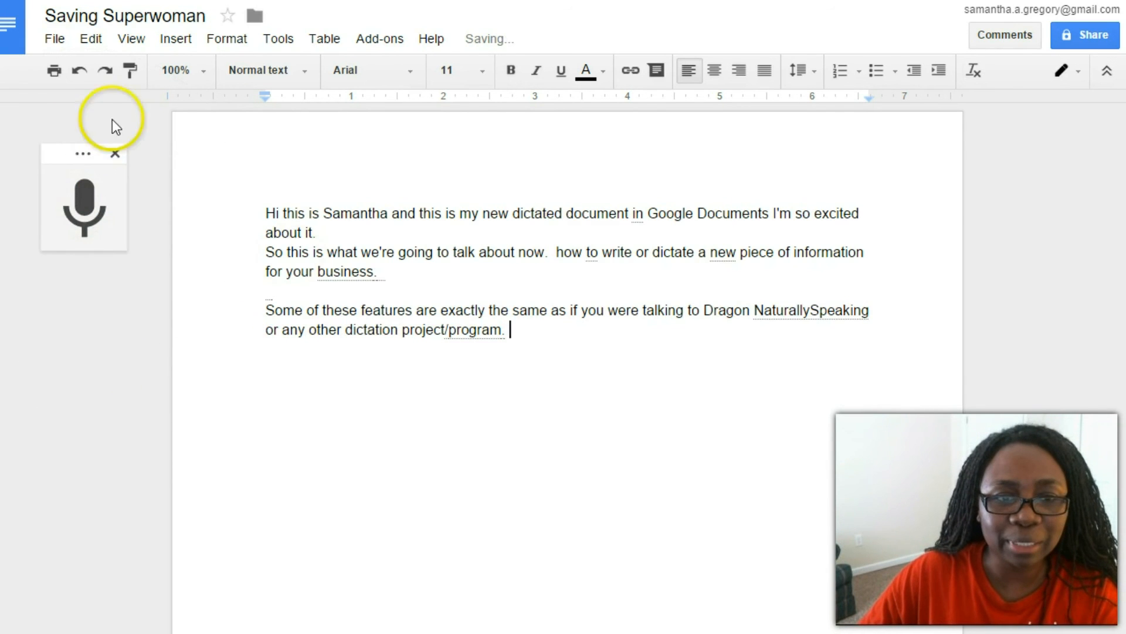
{"action": "mouse_move", "coordinate": [82, 153]}
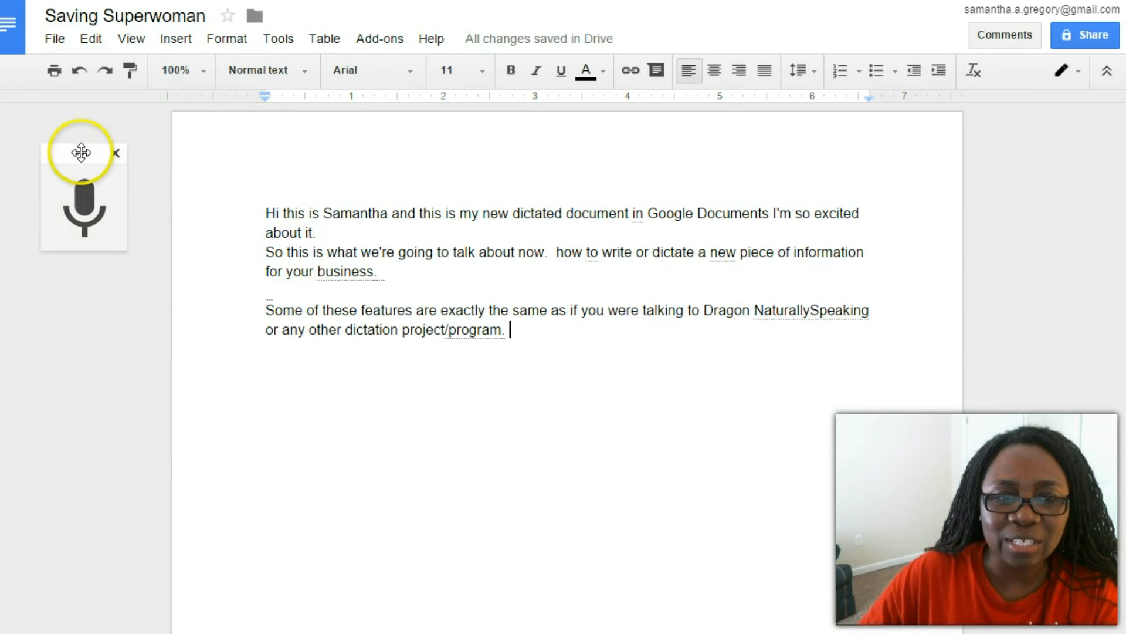